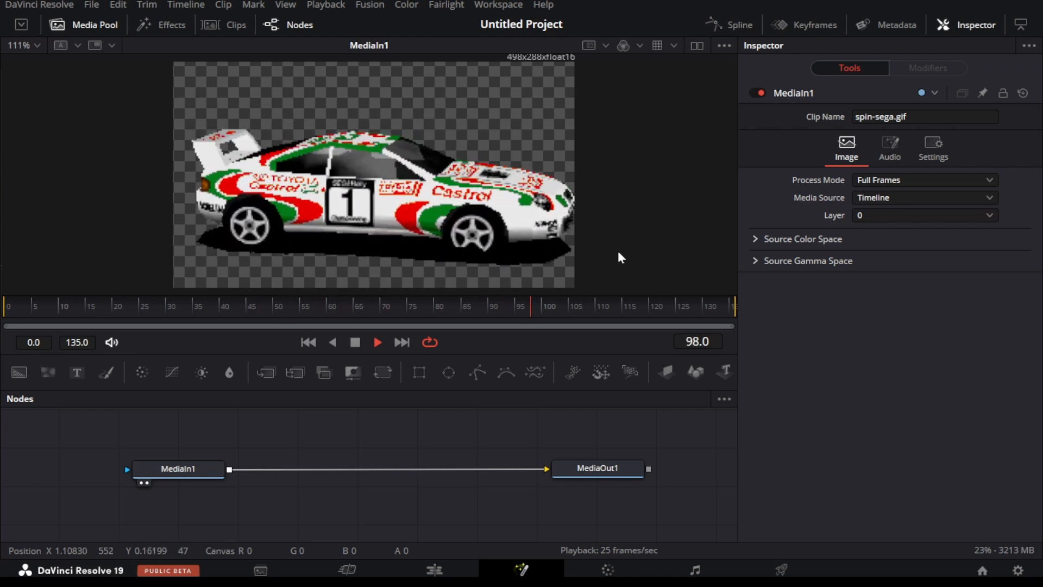
- Stop playback at frame 16 and select the MediaIn1 car footage node
click(65, 307)
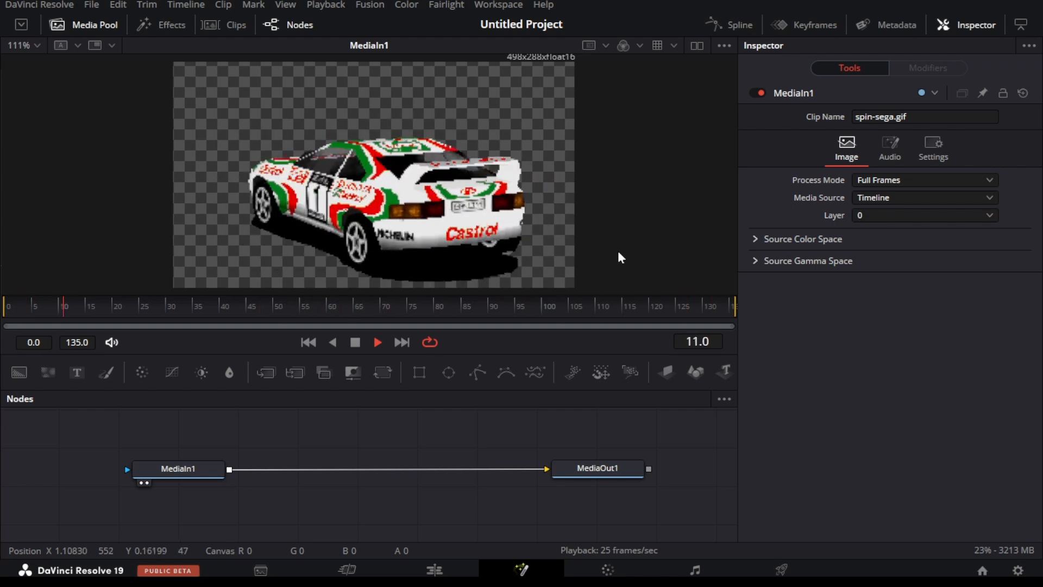
click(177, 468)
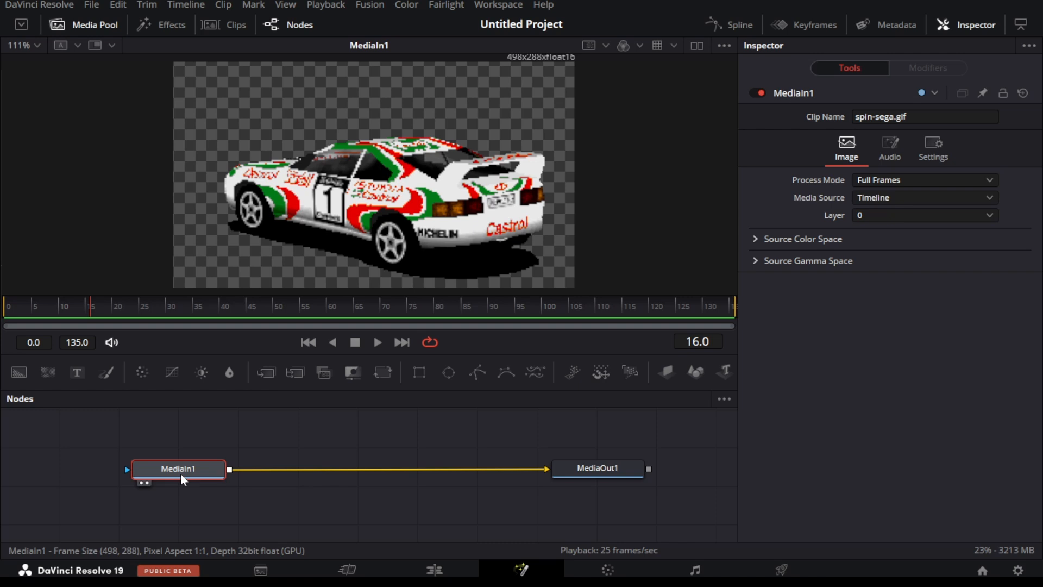
- Search for the SuperASCII tool and add it after MediaIn1, merged before MediaOut1
text(superAScii)
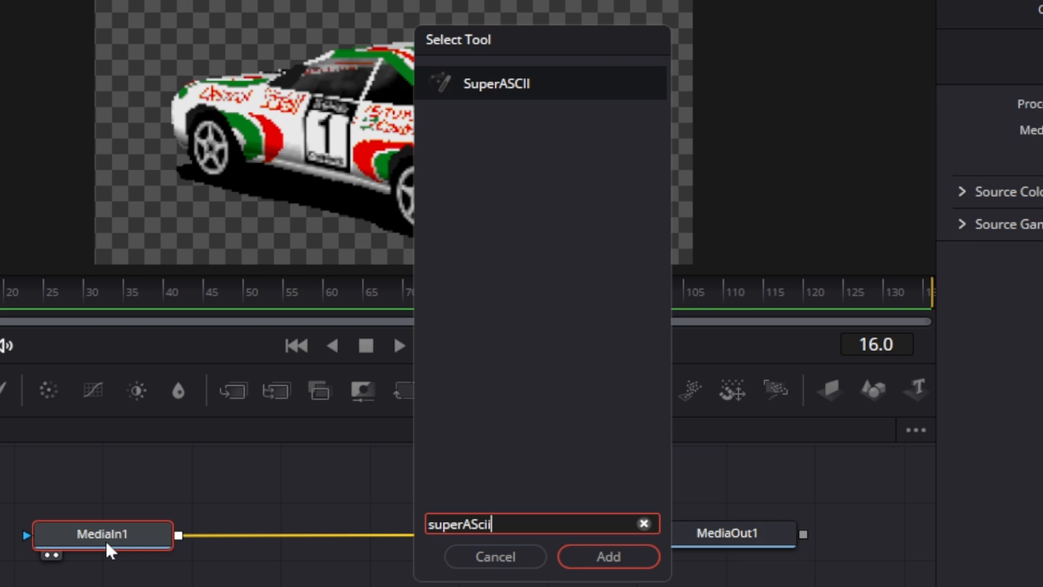
mouse_move(457, 147)
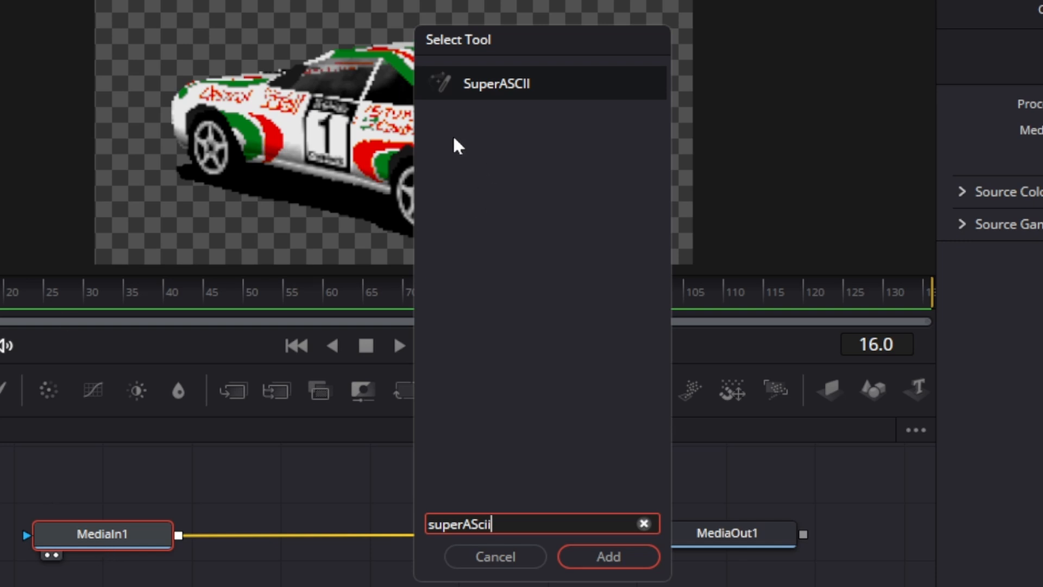
click(606, 557)
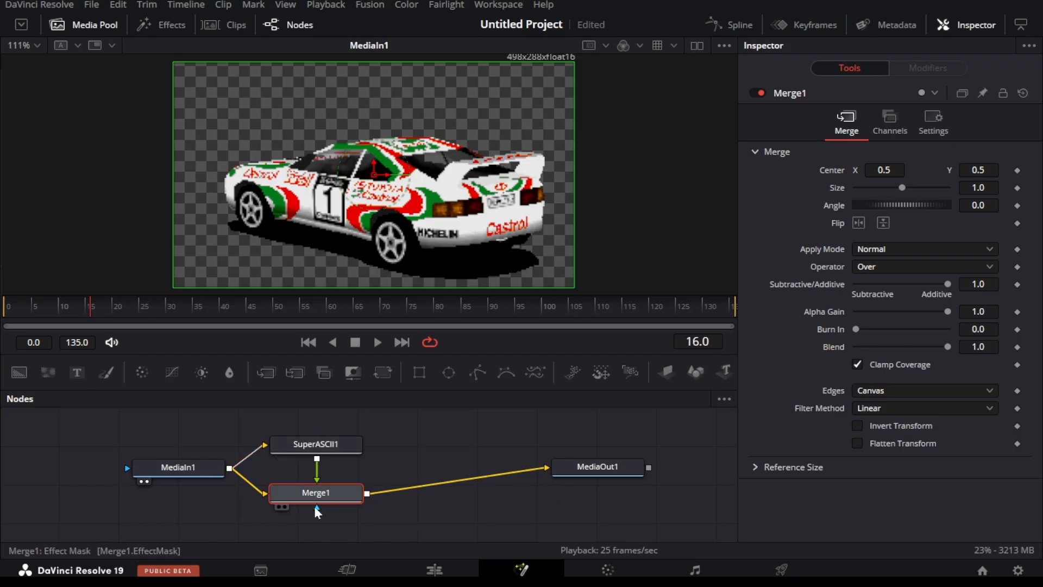
- Show MediaOut1 in the viewer and load SuperASCII1's controls in the Inspector
click(596, 467)
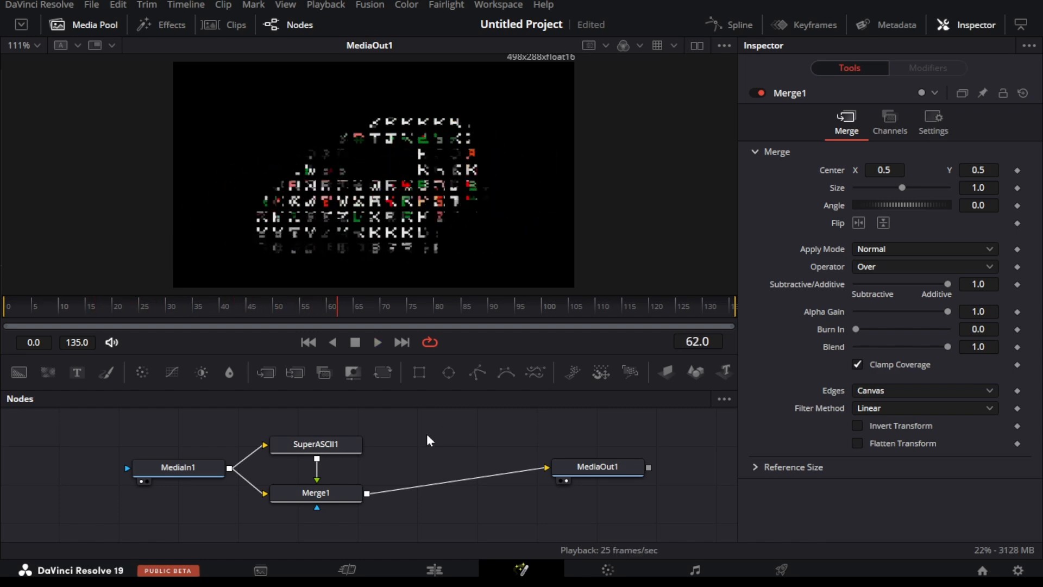
click(315, 443)
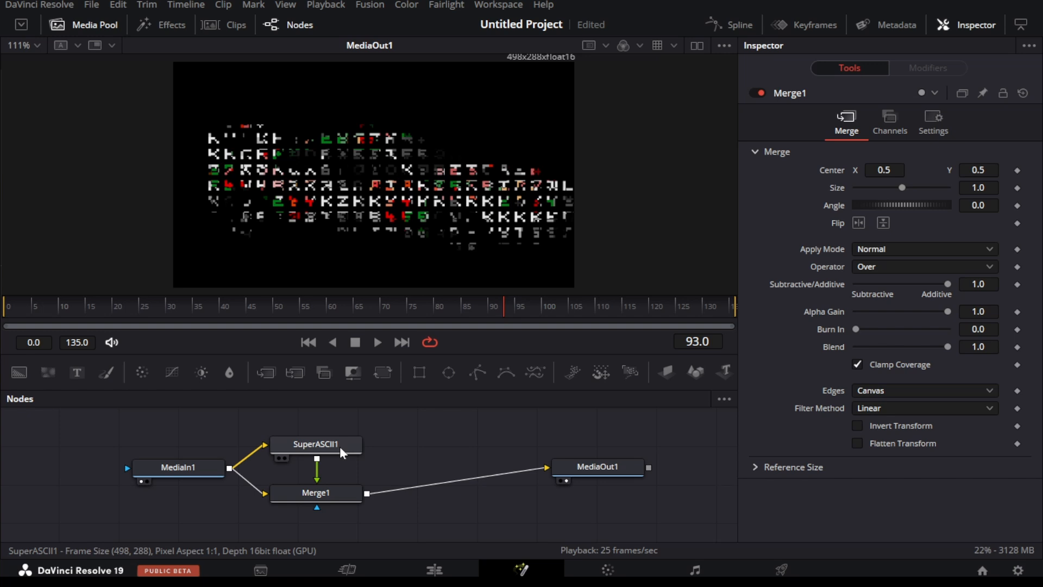
click(315, 443)
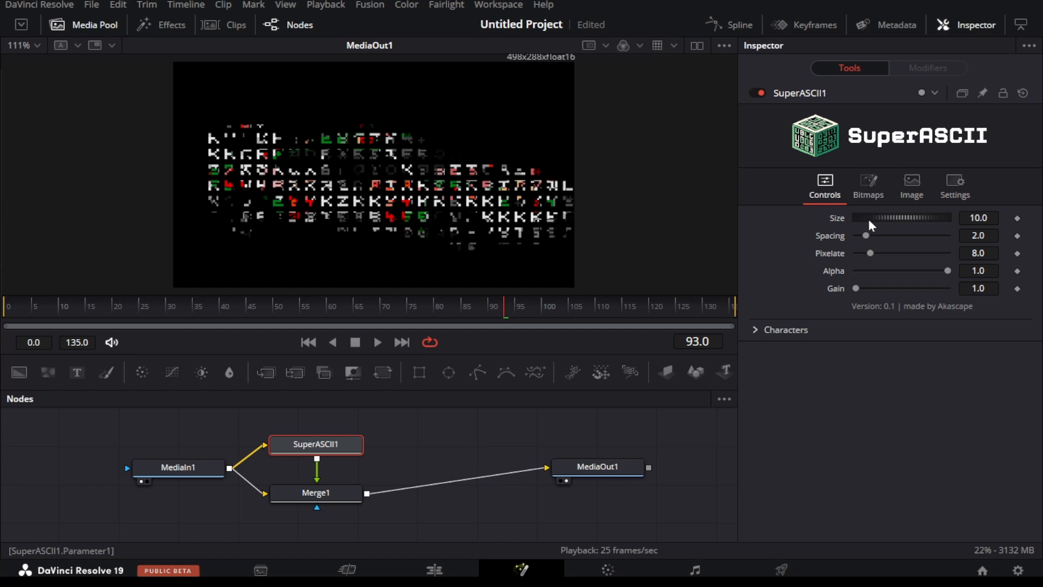
mouse_move(898, 223)
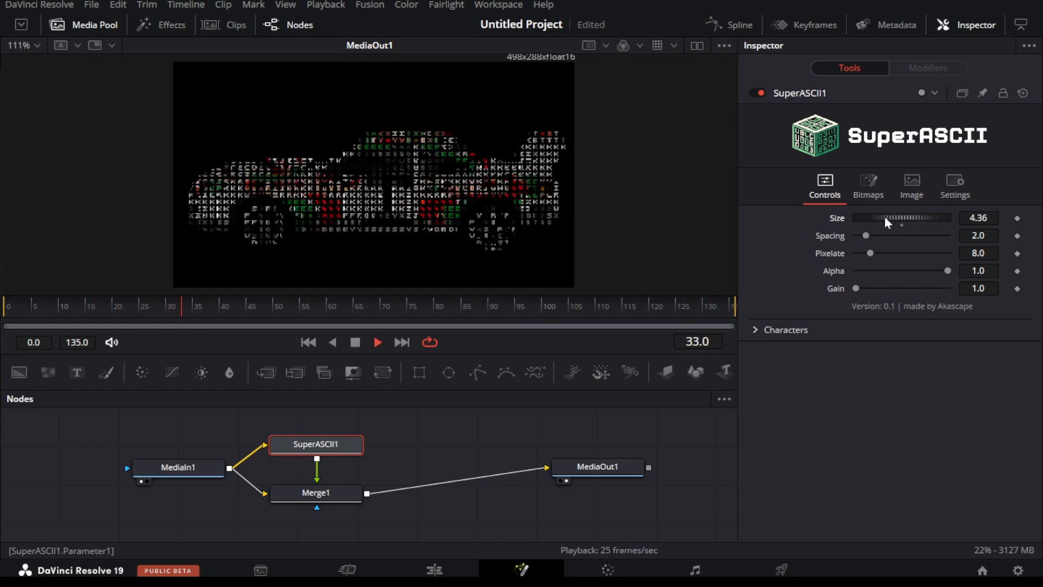
- Set SuperASCII Size 4.36, Pixelate 1.97 and Gain 1.992, toggling Alpha off and on
click(439, 307)
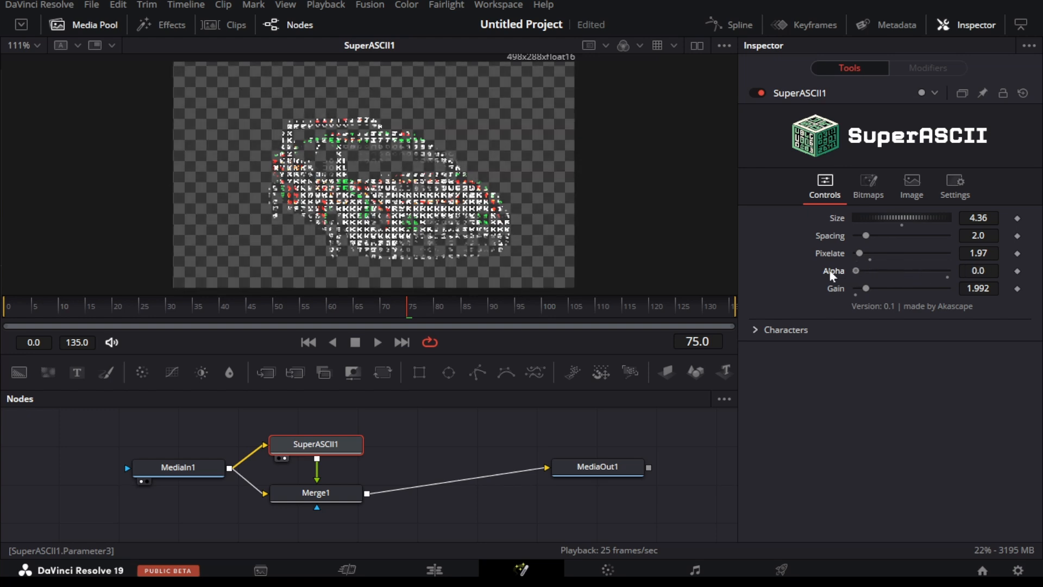
mouse_move(492, 231)
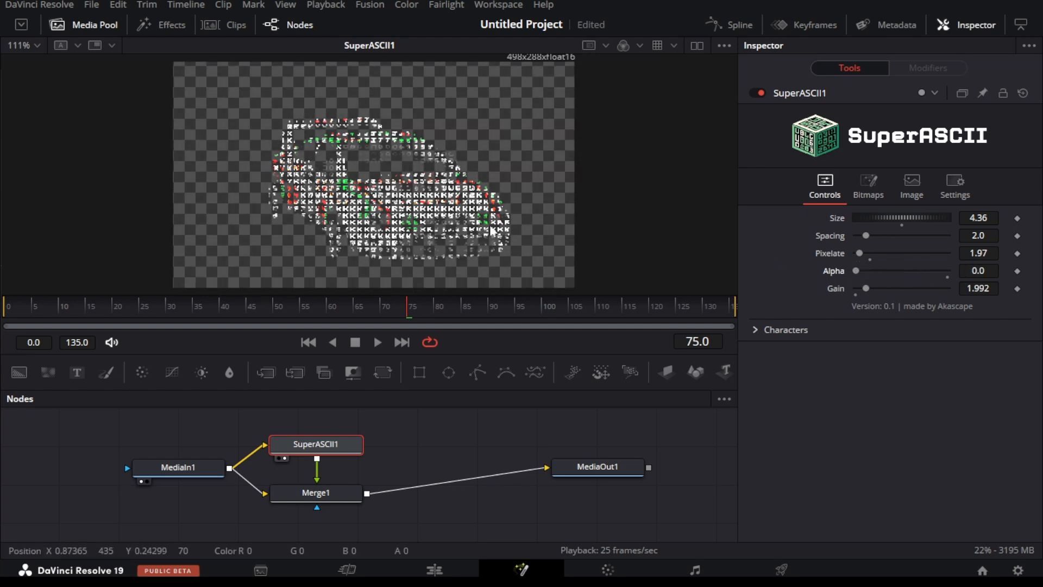
mouse_move(369, 182)
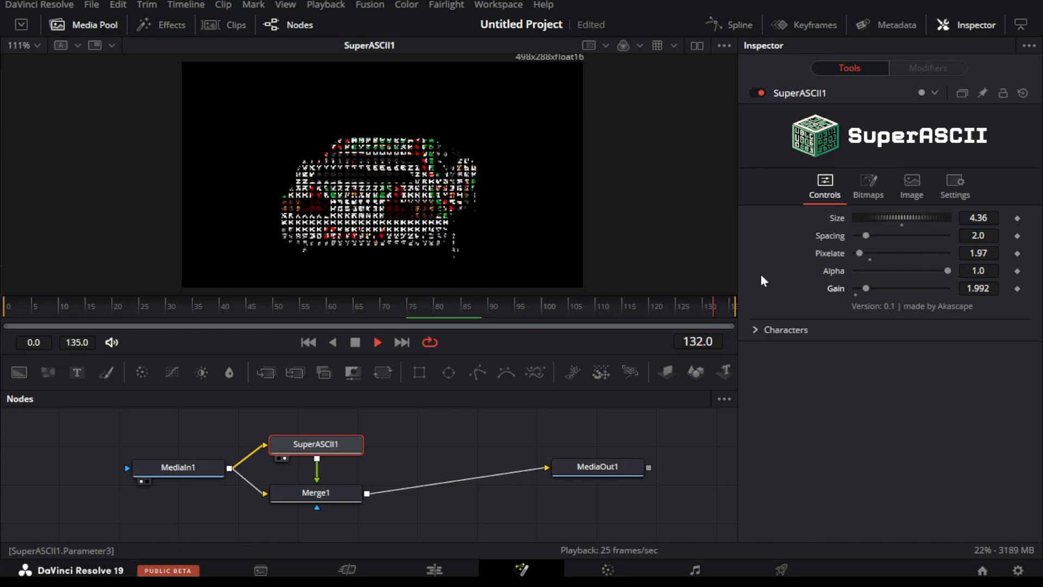
- Expand the Characters list and randomize the enabled character set four times
click(786, 329)
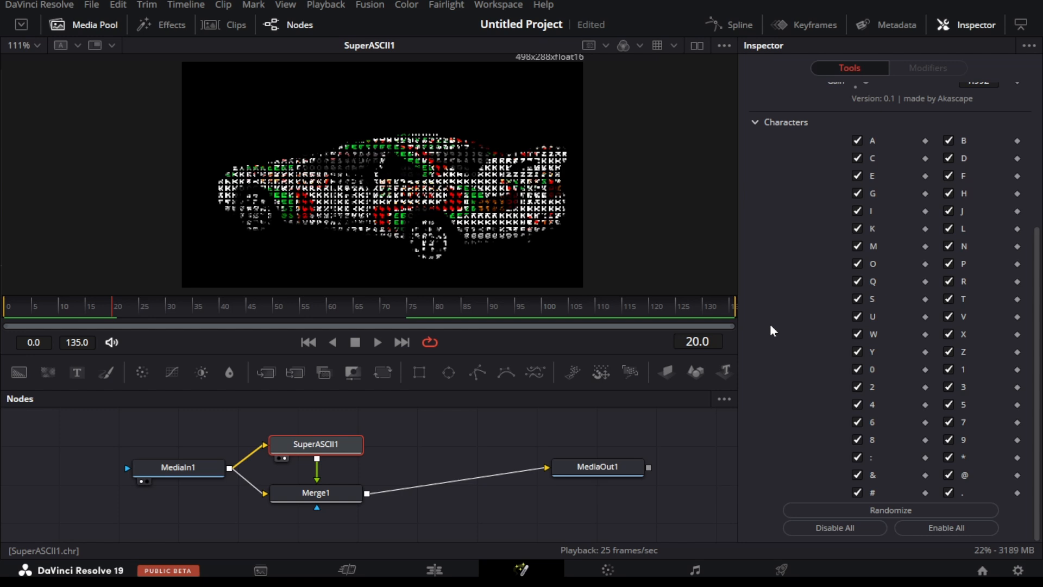
scroll(up, 3)
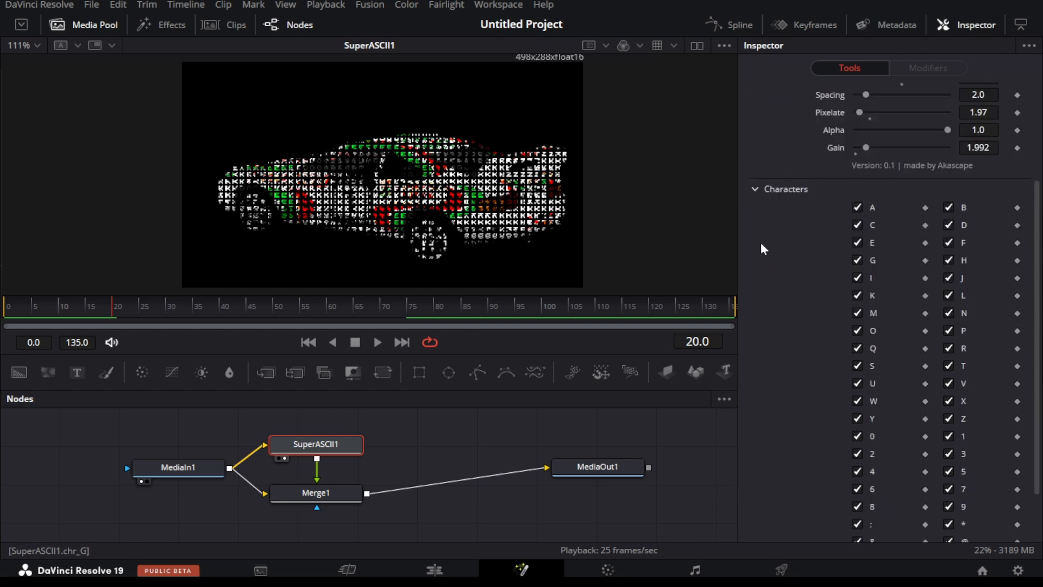
scroll(down, 3)
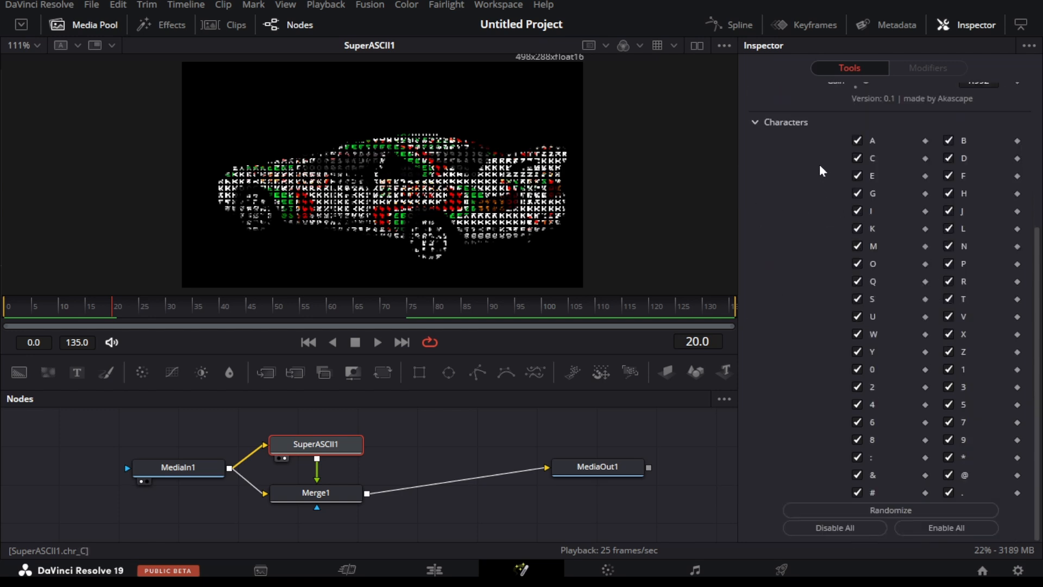
mouse_move(818, 180)
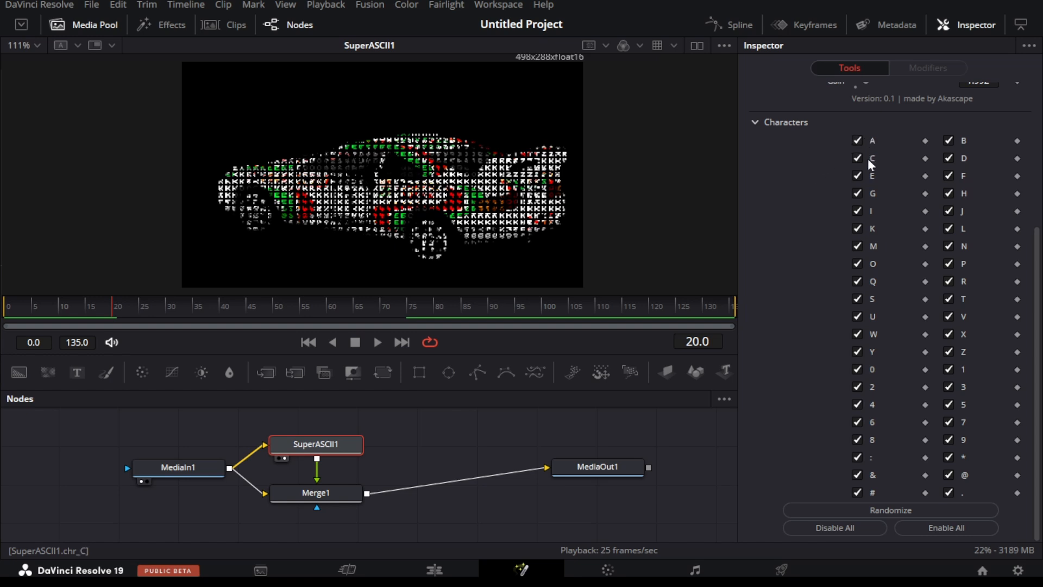
mouse_move(863, 503)
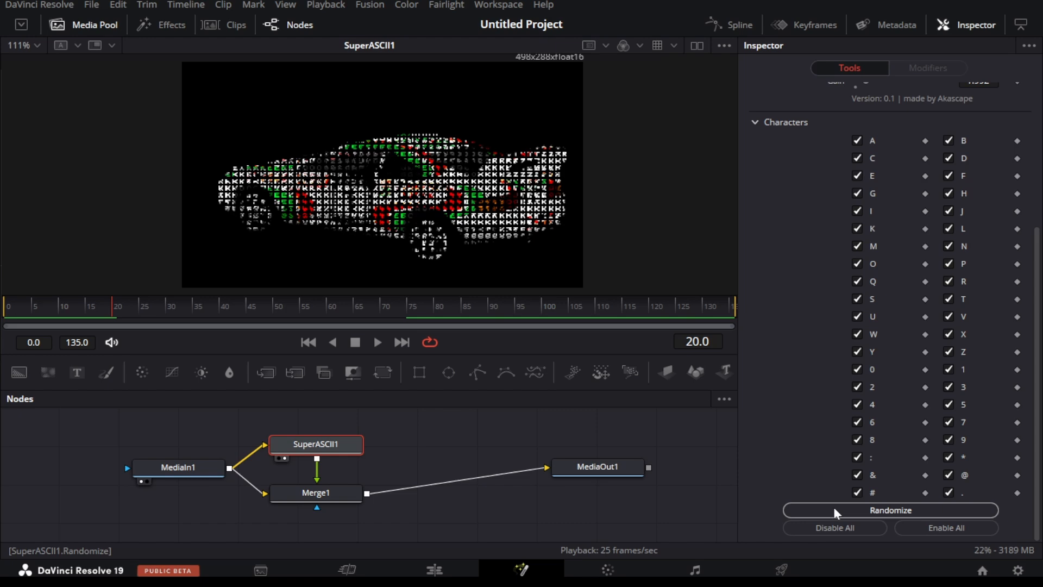
click(890, 510)
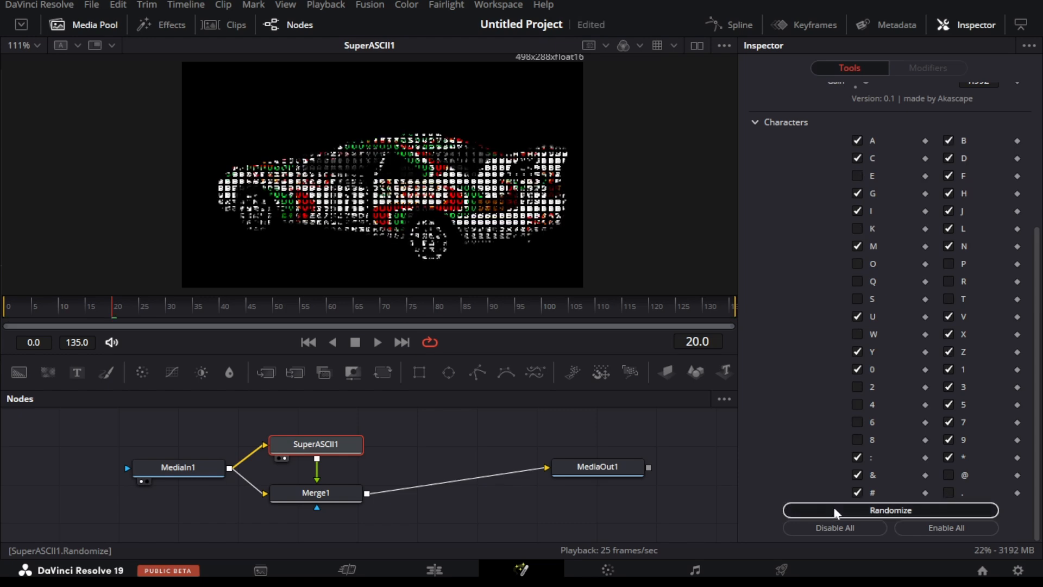
click(890, 511)
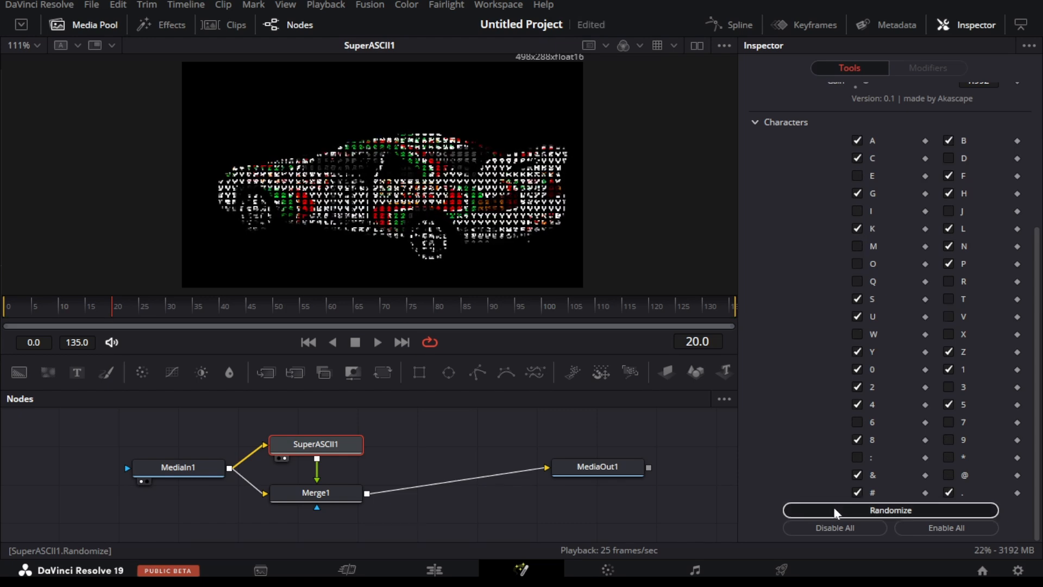
click(889, 511)
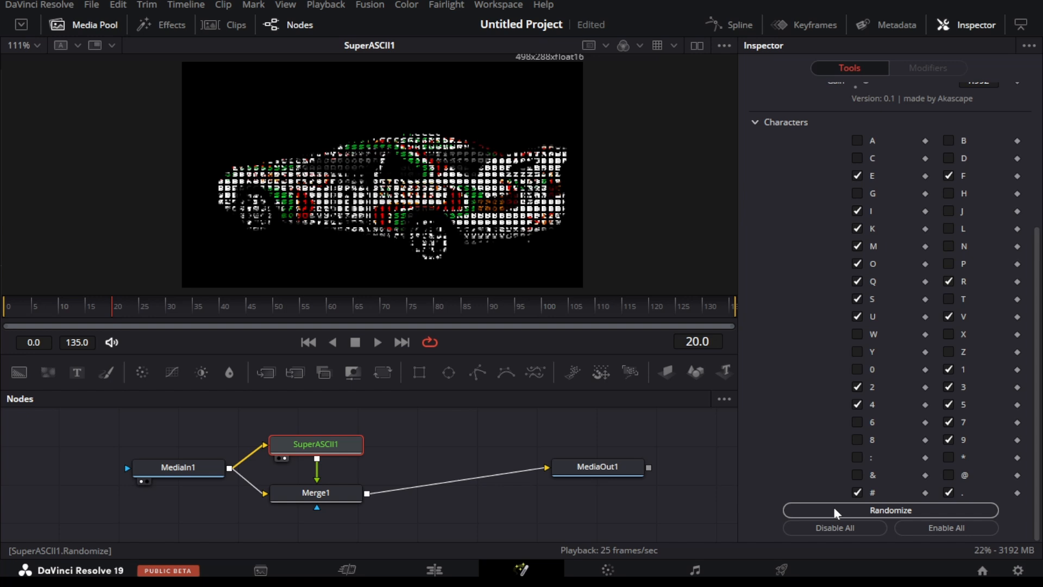
click(890, 511)
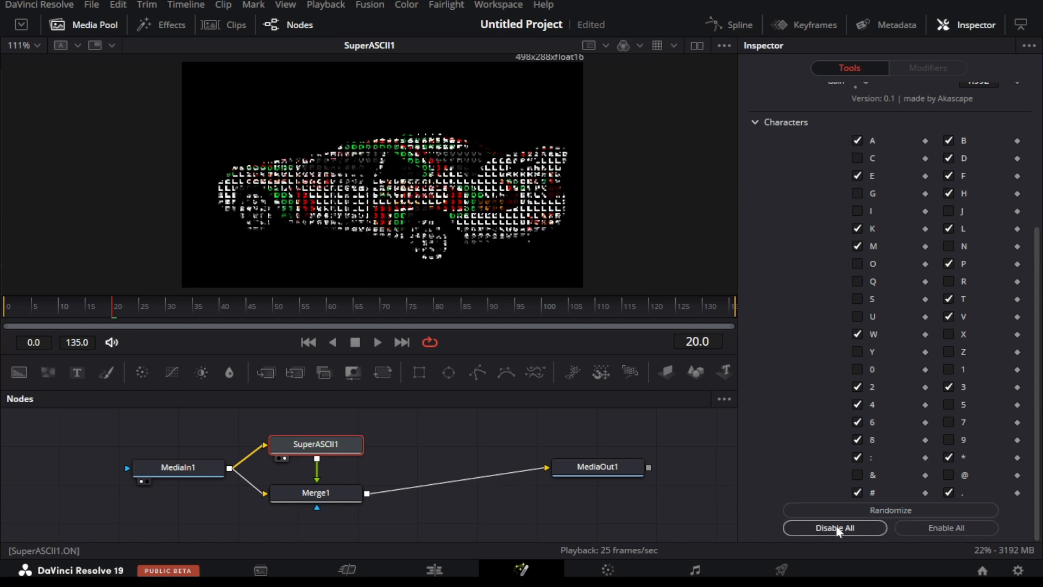
- Disable every character so the render goes black
click(835, 528)
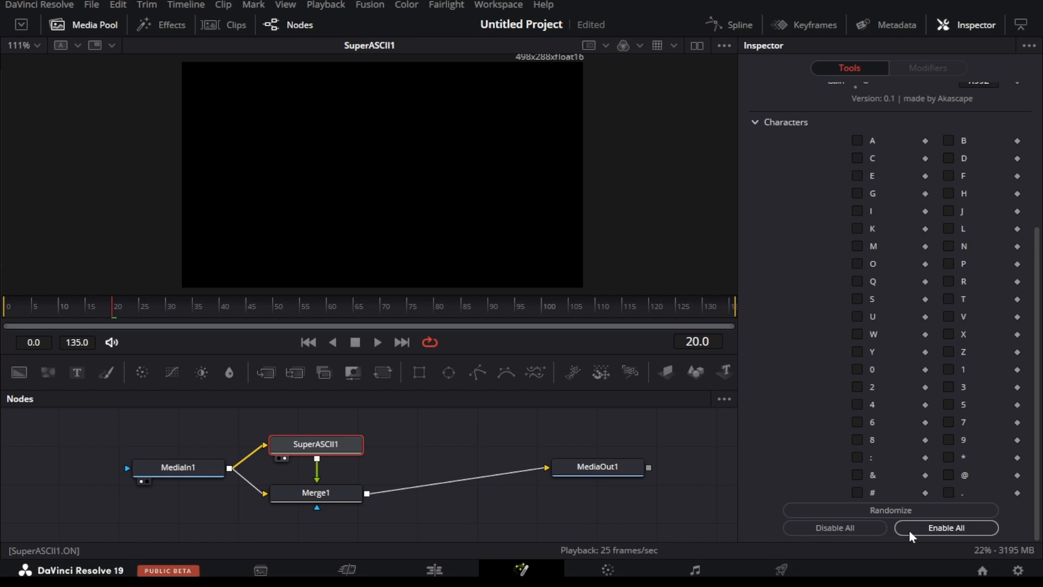
- Render the footage with single characters in turn — O, M, Q, U and the digit 9
click(857, 263)
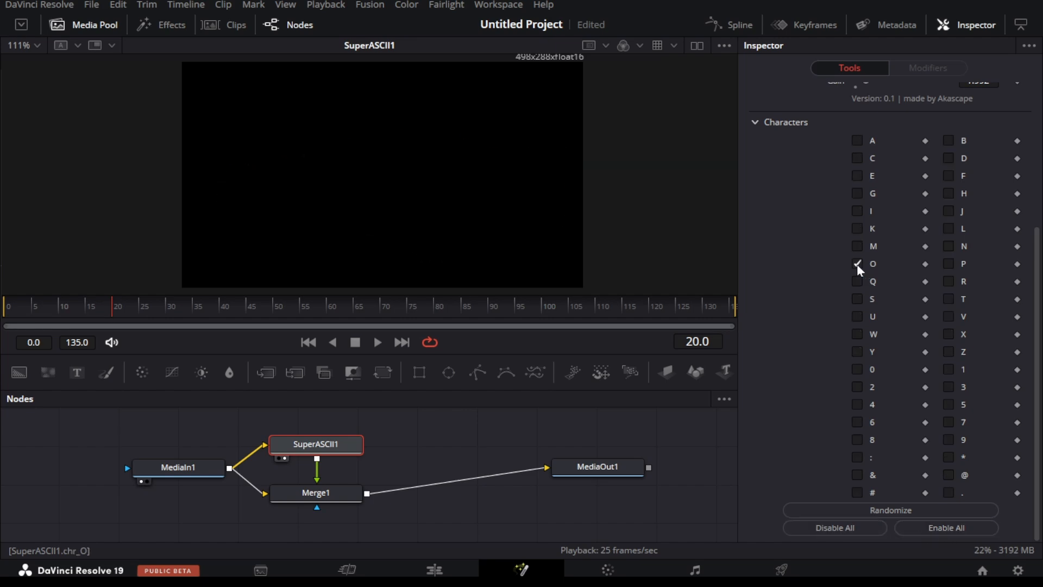
click(857, 245)
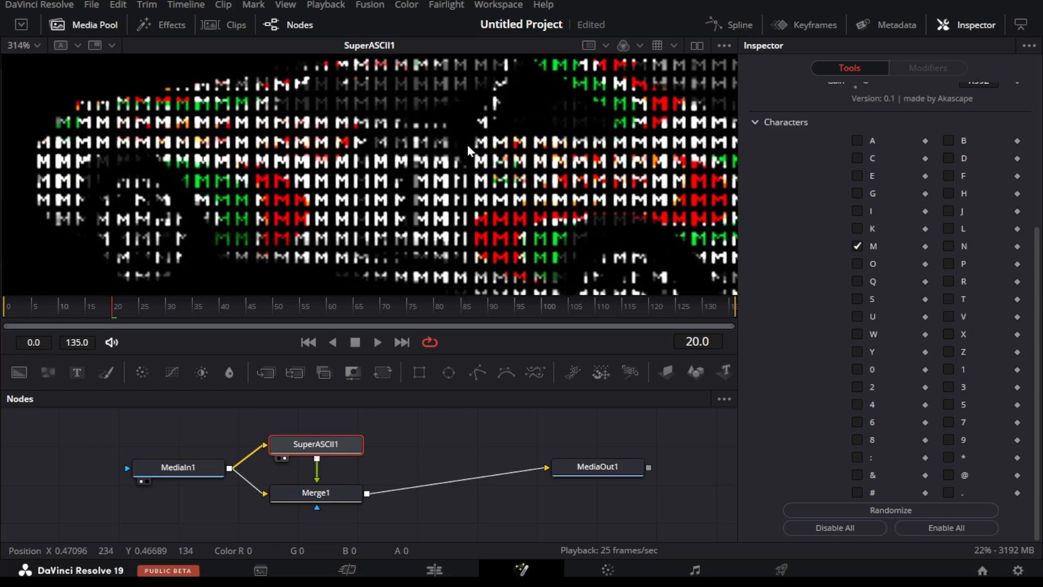
click(377, 342)
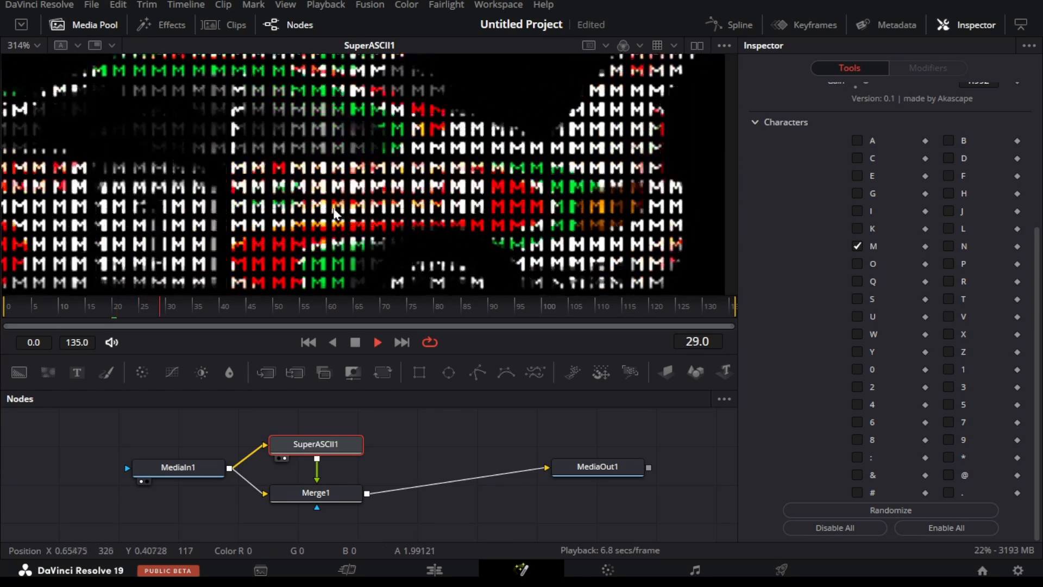
click(857, 246)
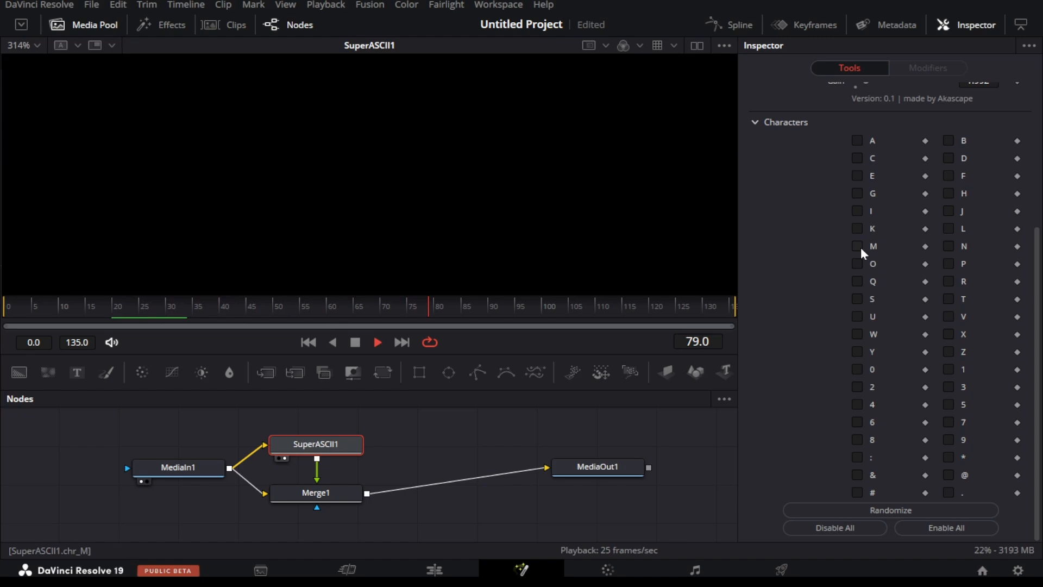
click(857, 281)
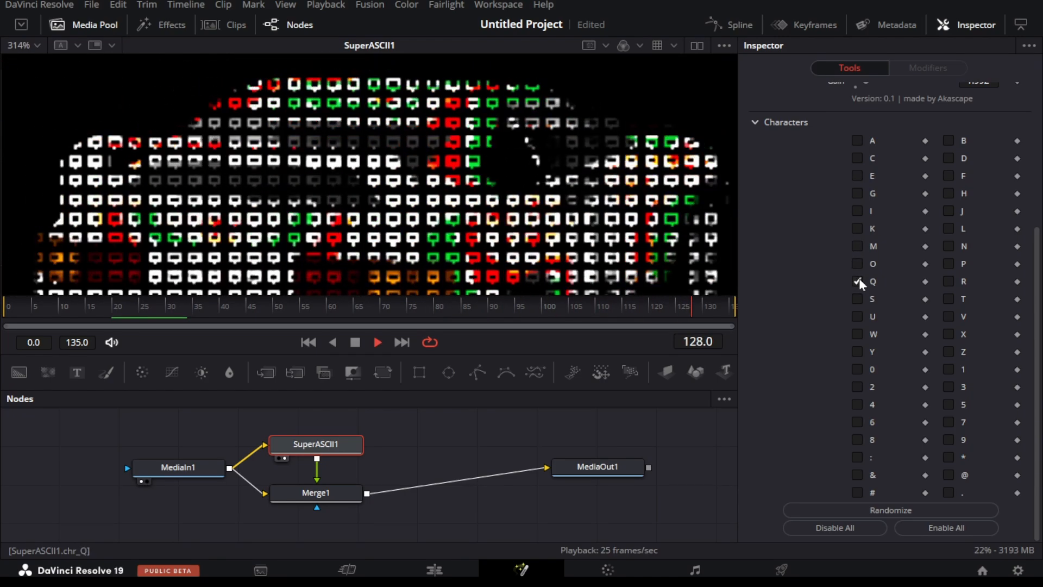
click(858, 316)
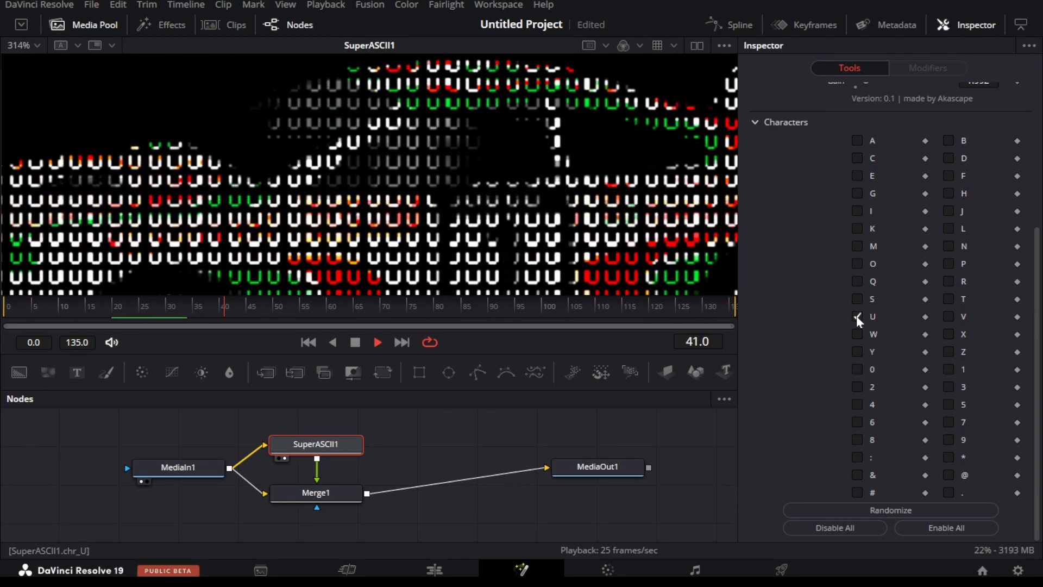
click(949, 439)
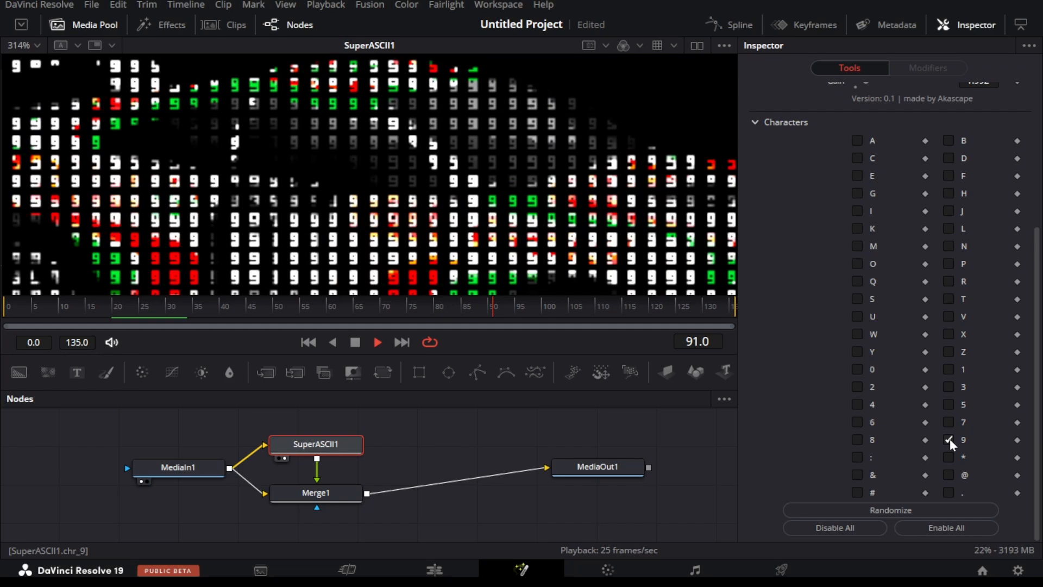
- Re-enable all characters so the render uses mixed glyphs again
click(858, 422)
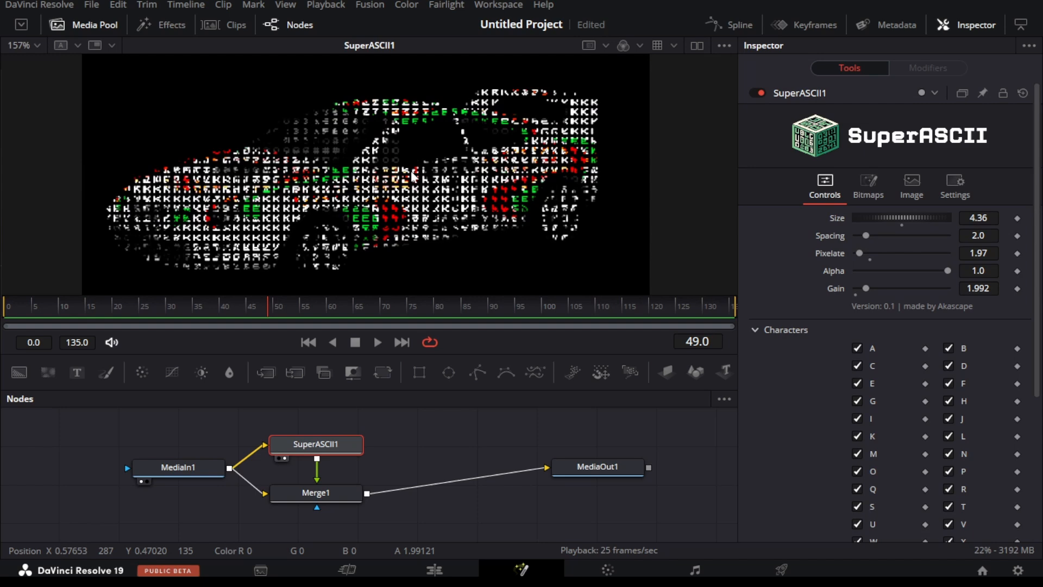
- Add a Color Corrector between Merge1 and MediaOut1 and view the output
click(316, 490)
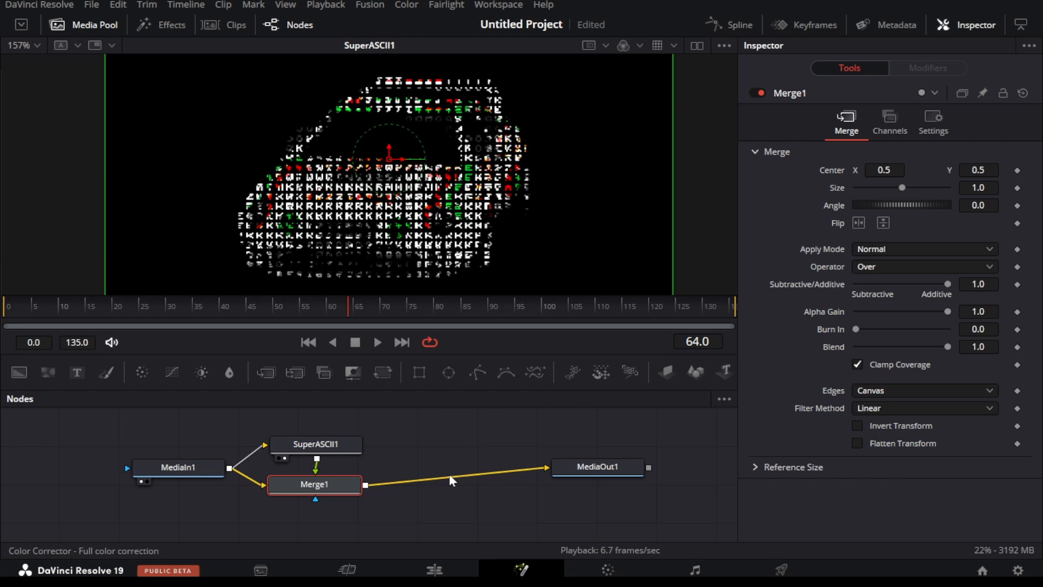
click(434, 484)
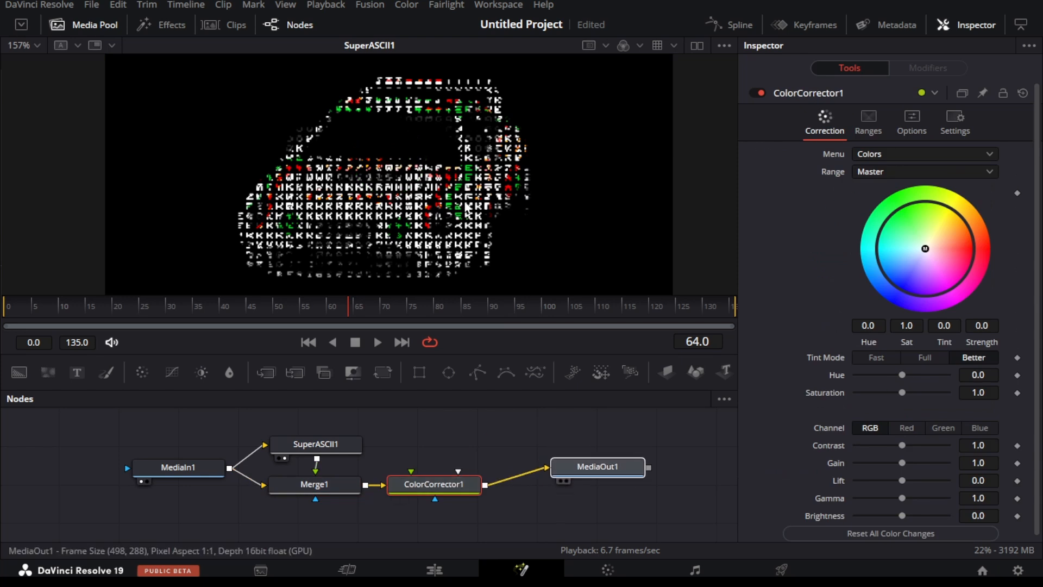
click(596, 466)
text(color)
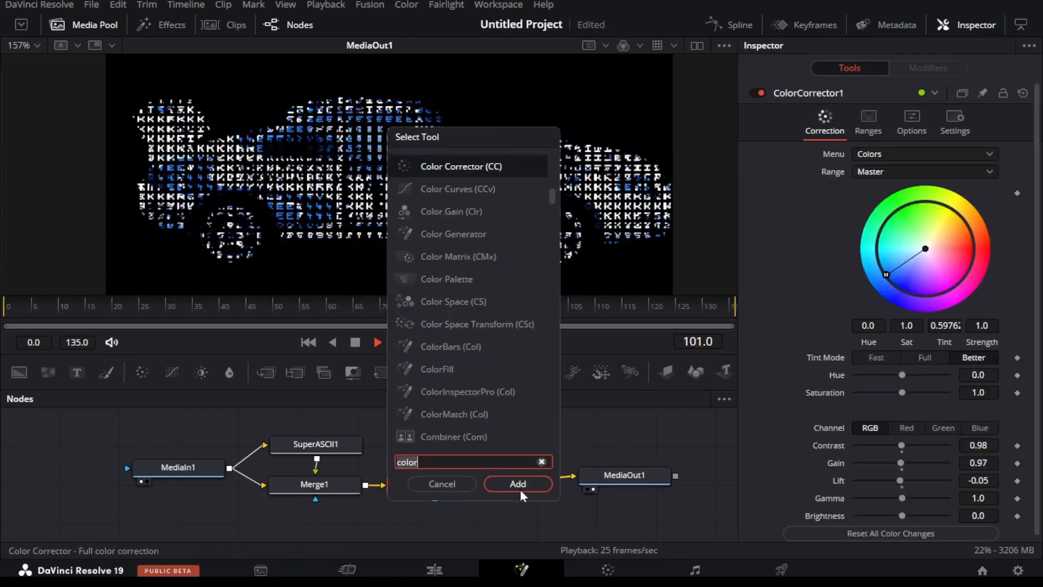
- Tint the ASCII car blue and add a Glow node after ColorCorrector1 with adjusted size and blend
click(517, 483)
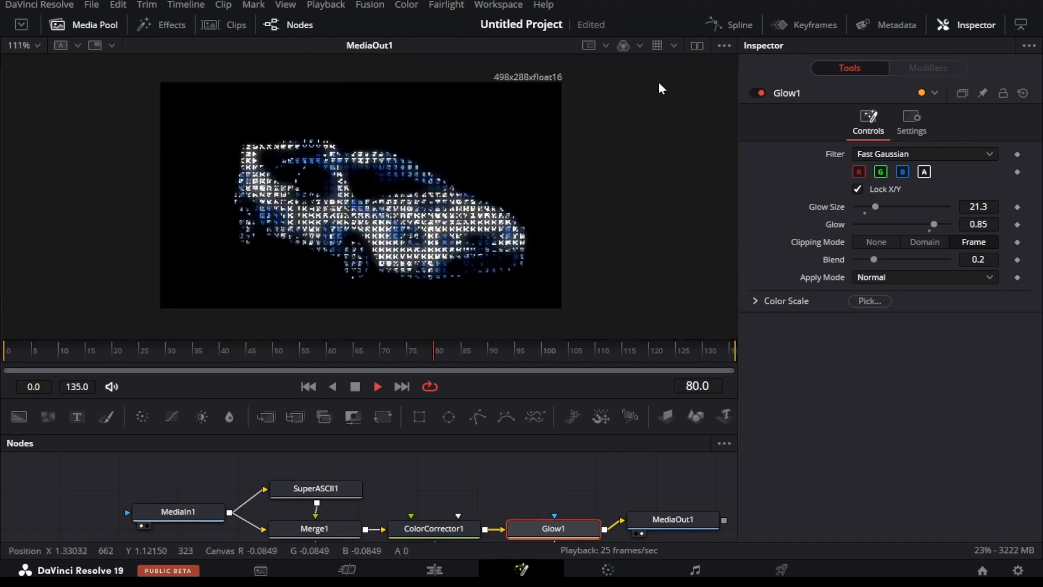
click(315, 488)
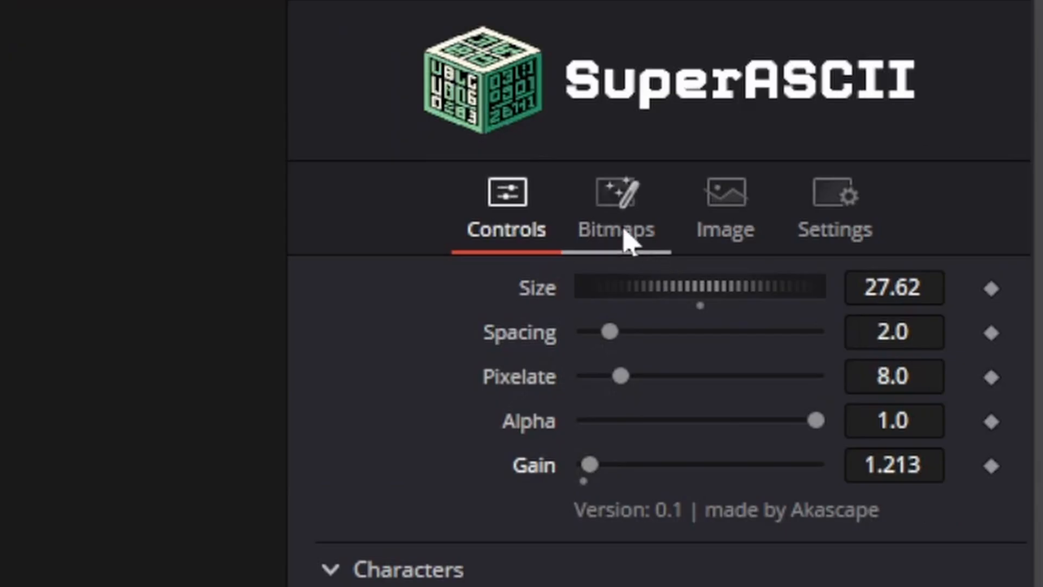
- Draw an X in the Bitmaps grid, name it Custom X and add it as a bitmap character
click(868, 186)
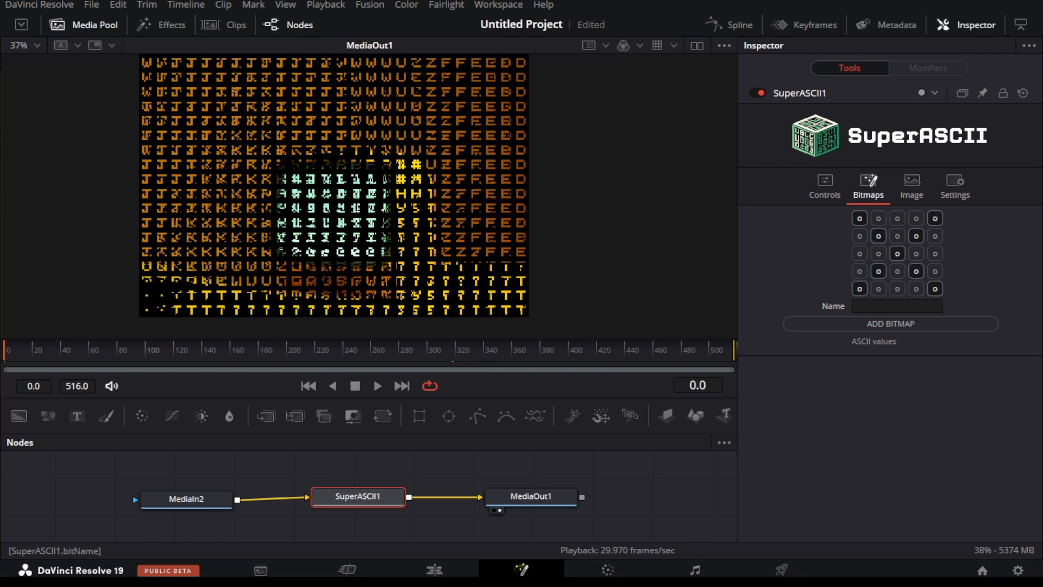
text(Custom X)
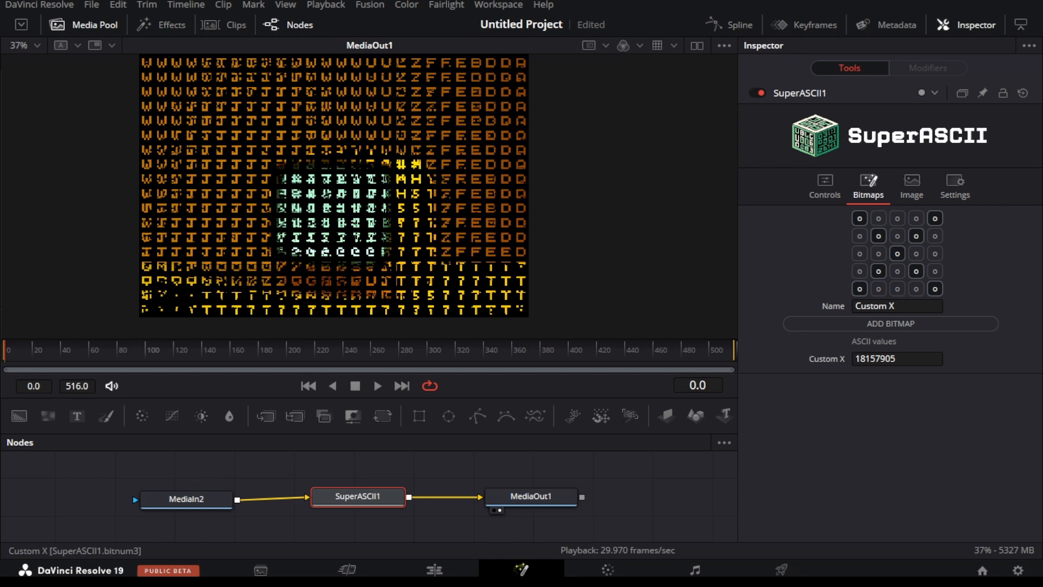
mouse_move(690, 153)
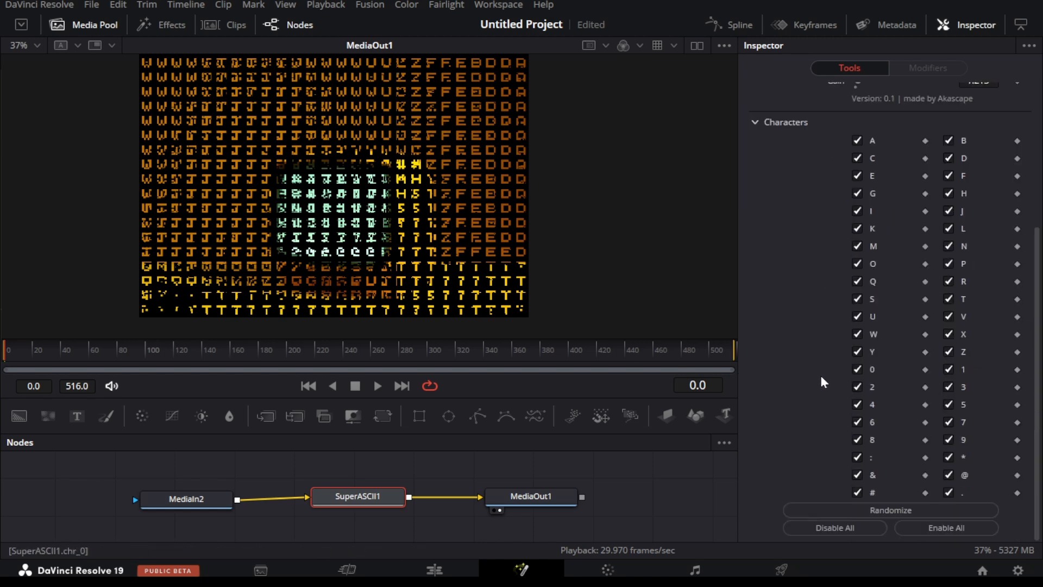
- Disable all built-in characters so only Custom X draws the clip, returning to Bitmaps
click(835, 527)
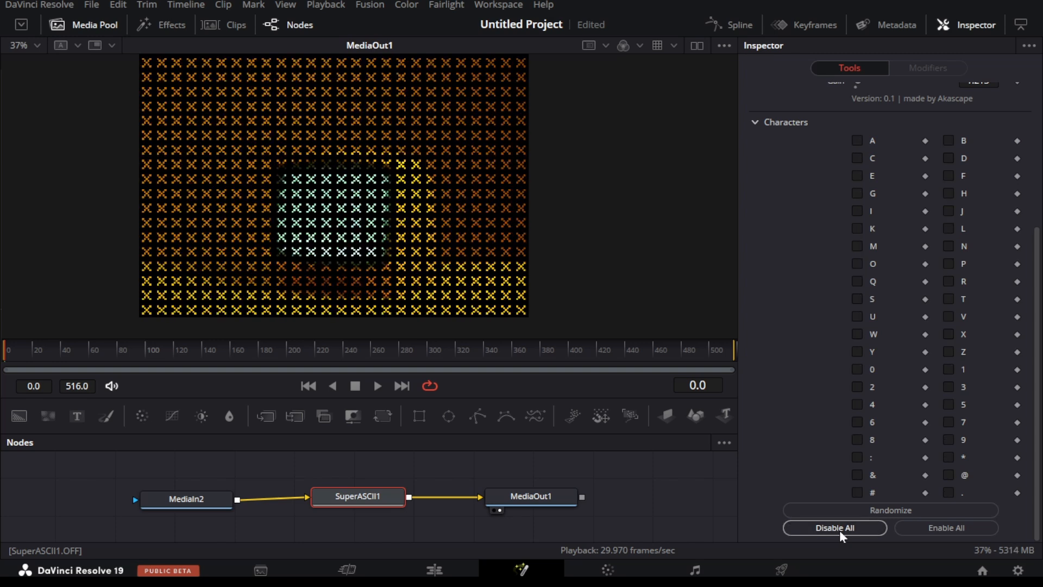
mouse_move(813, 437)
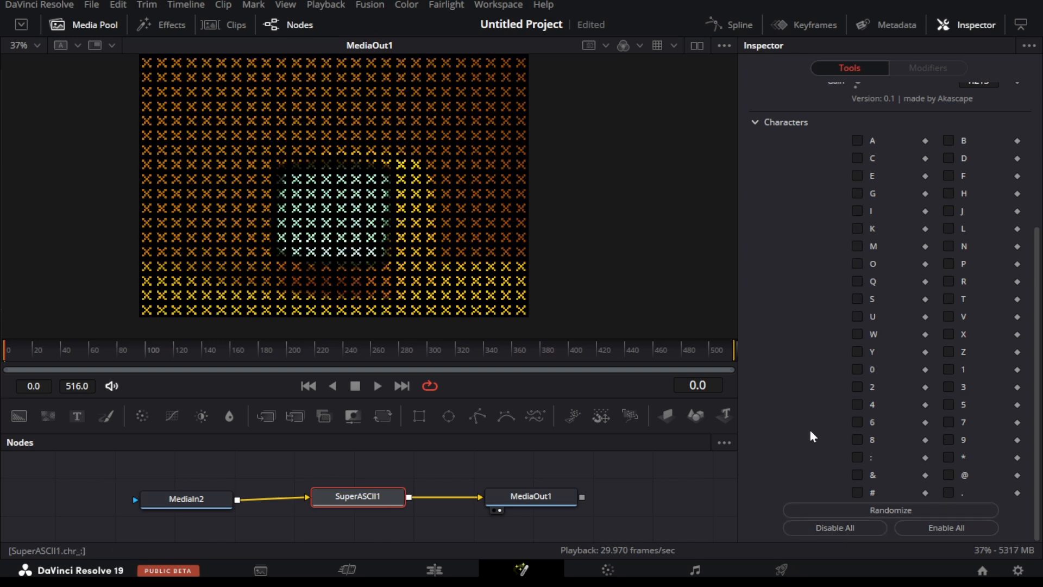
click(867, 186)
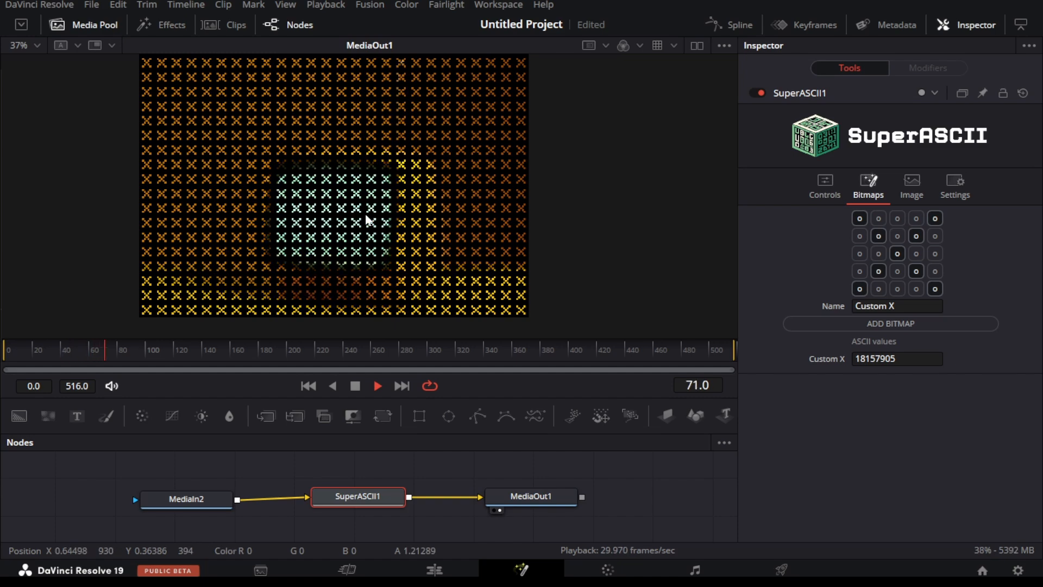
- Draw and add two new Custom bitmaps replacing the X, with character size 10
click(825, 181)
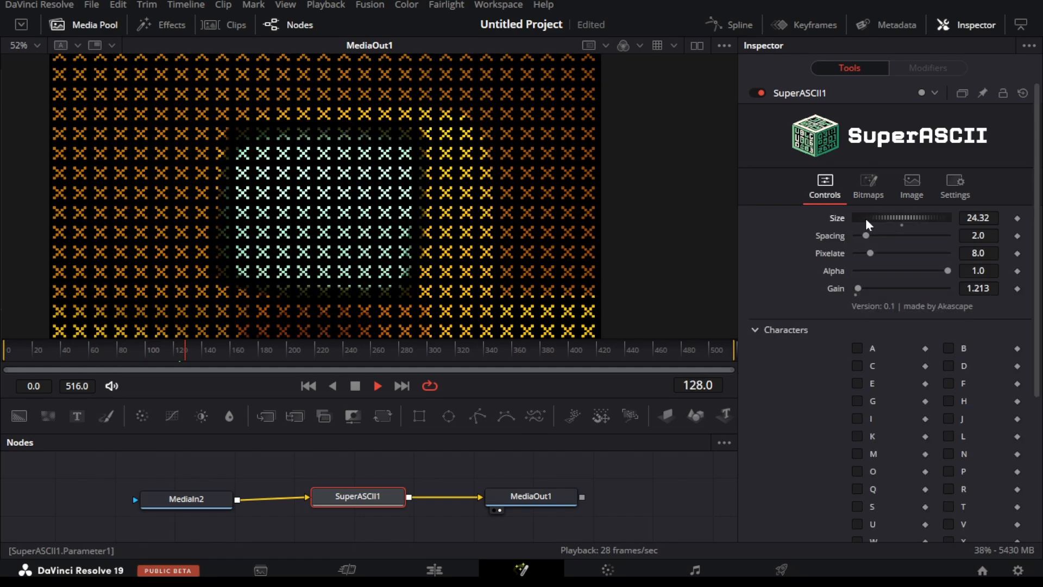
click(867, 184)
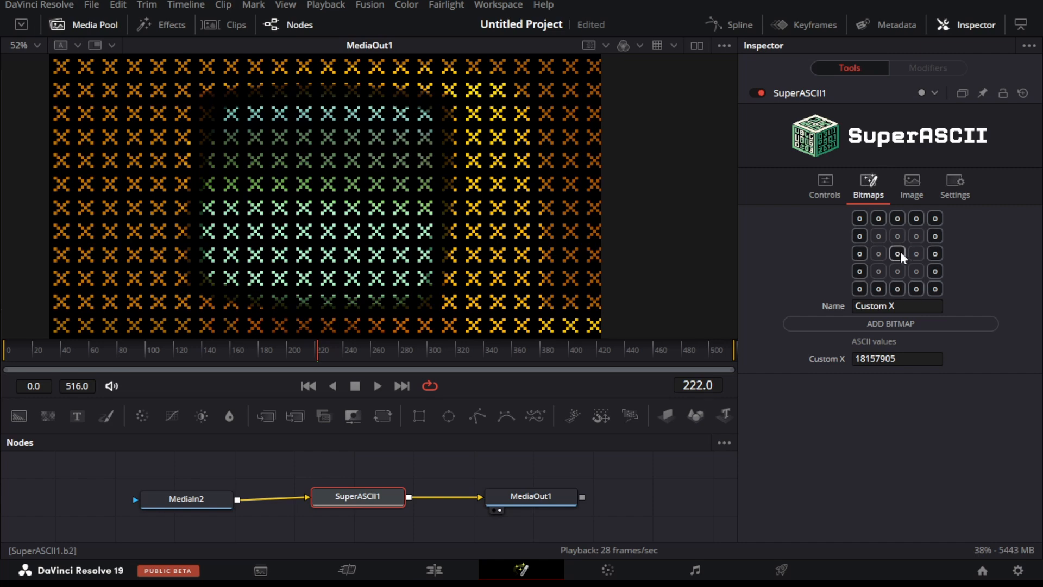
click(915, 253)
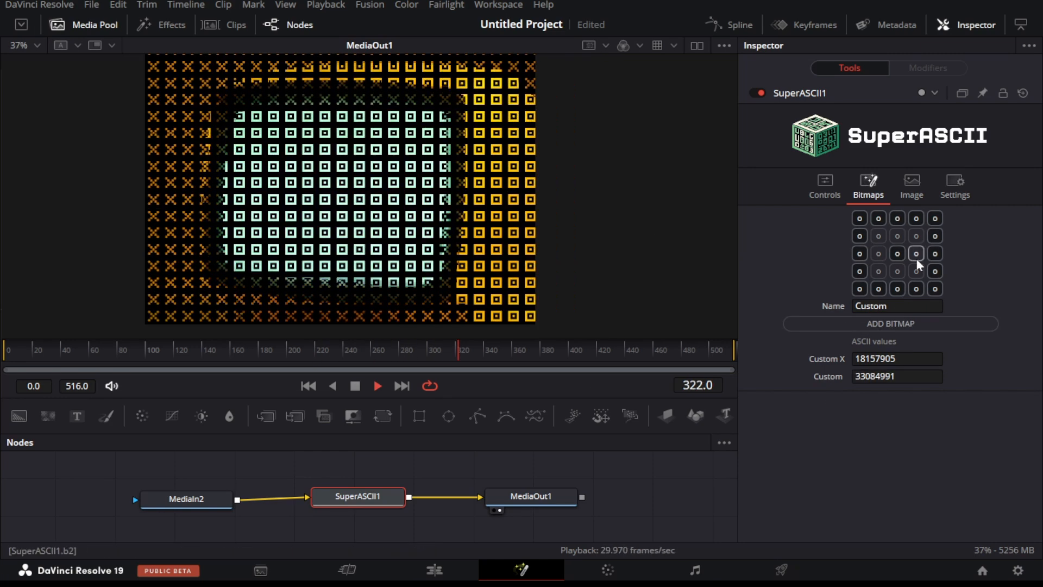
click(890, 324)
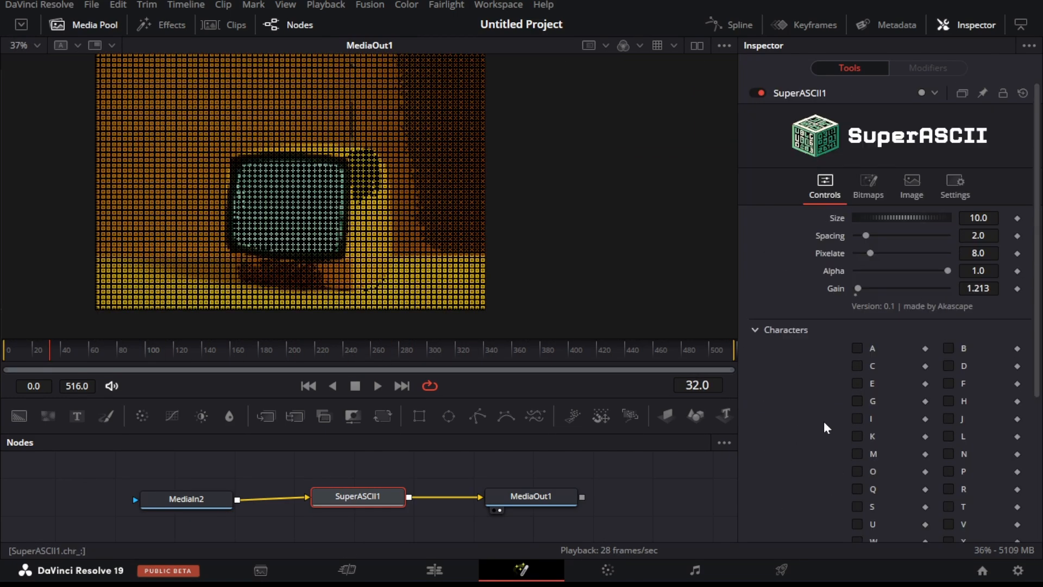
click(867, 185)
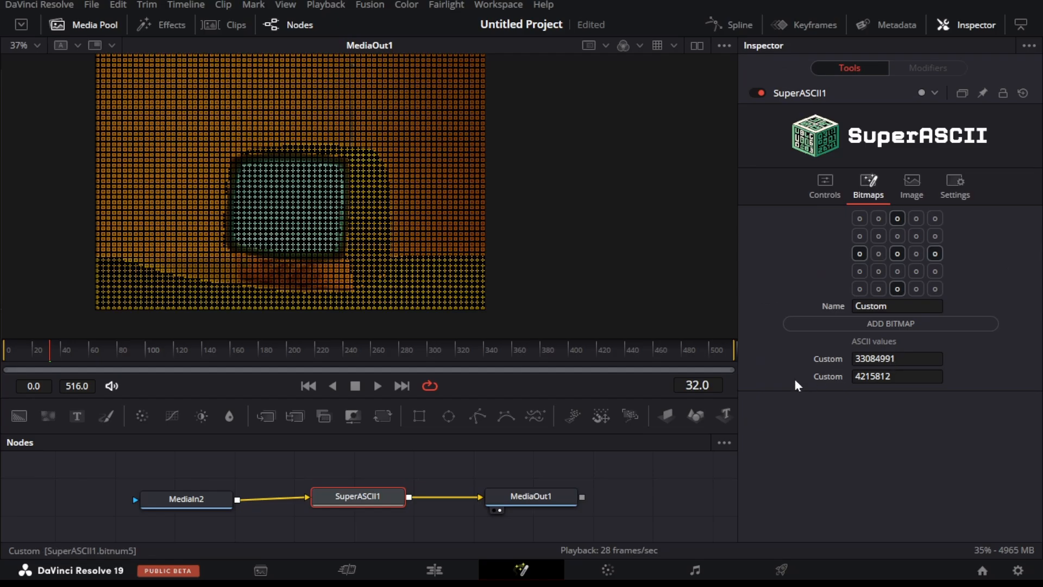
mouse_move(420, 93)
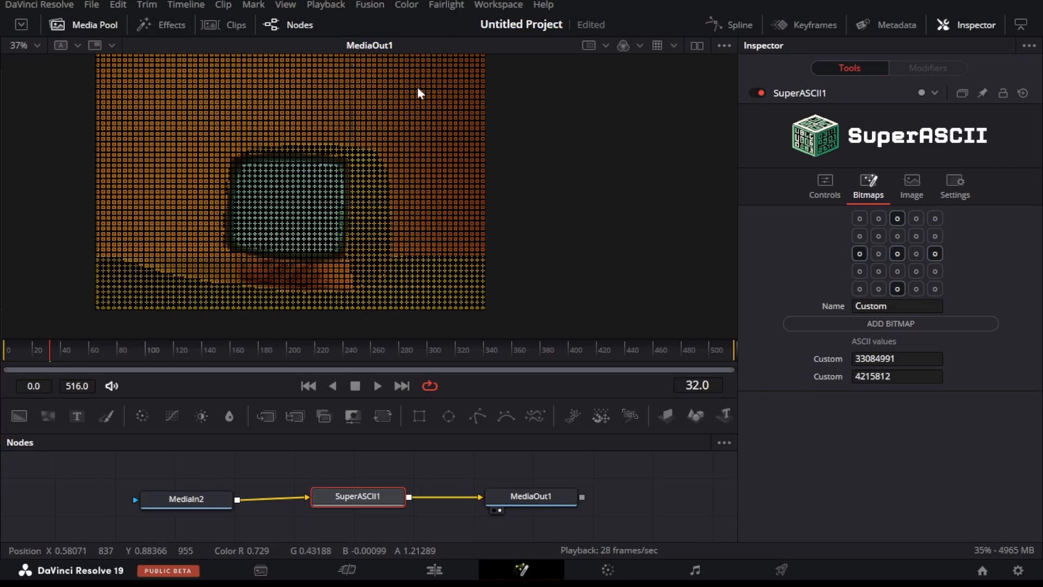